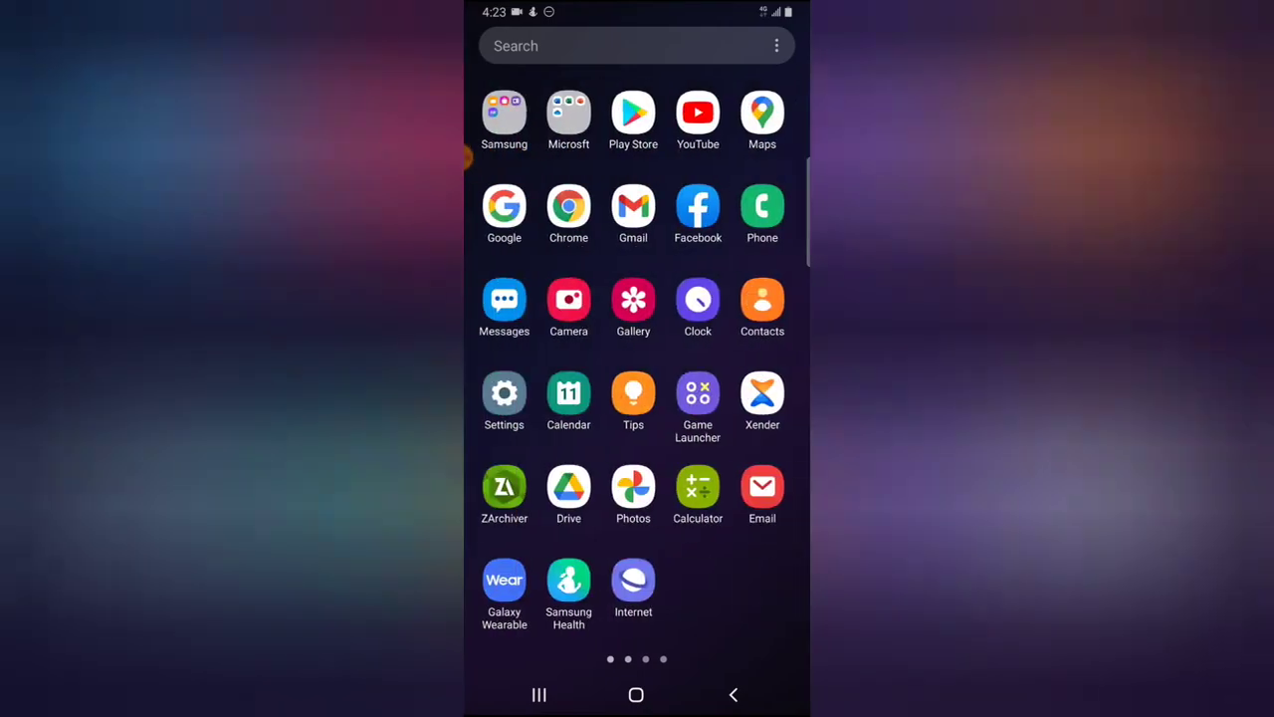
# Launch Facebook and go to your own profile timeline via the main menu.
pyautogui.click(696, 209)
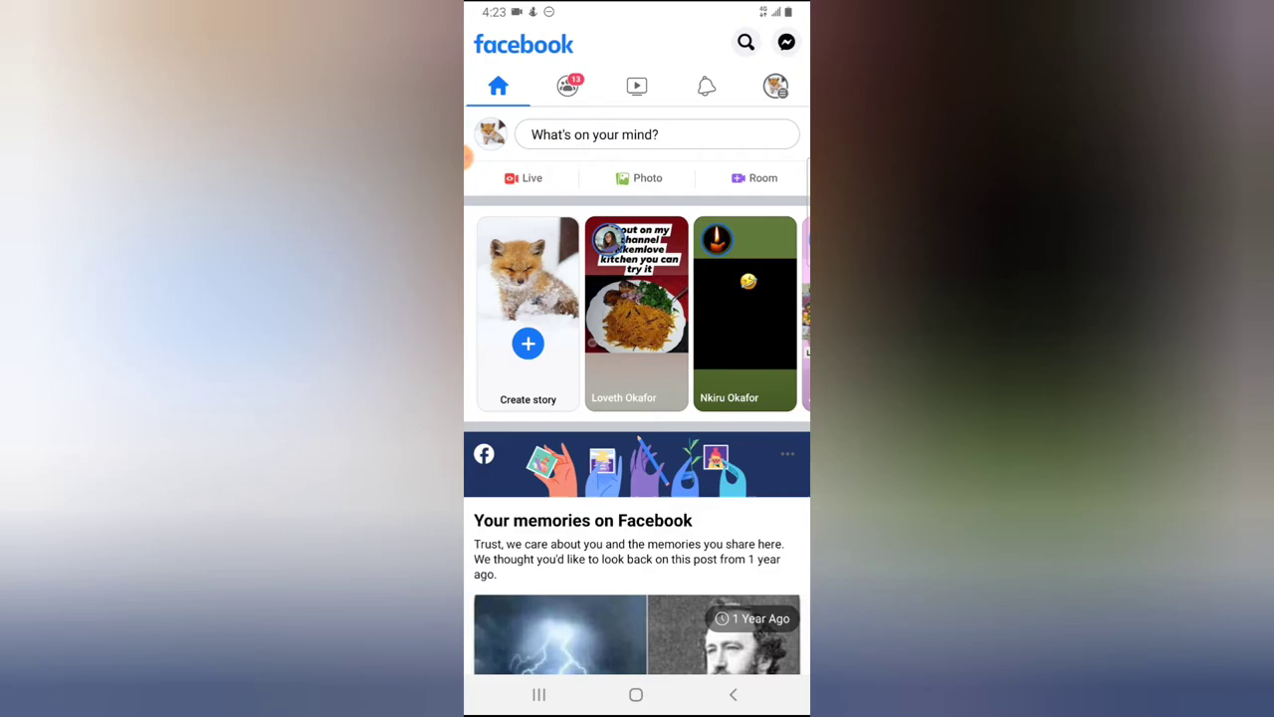
pyautogui.click(776, 86)
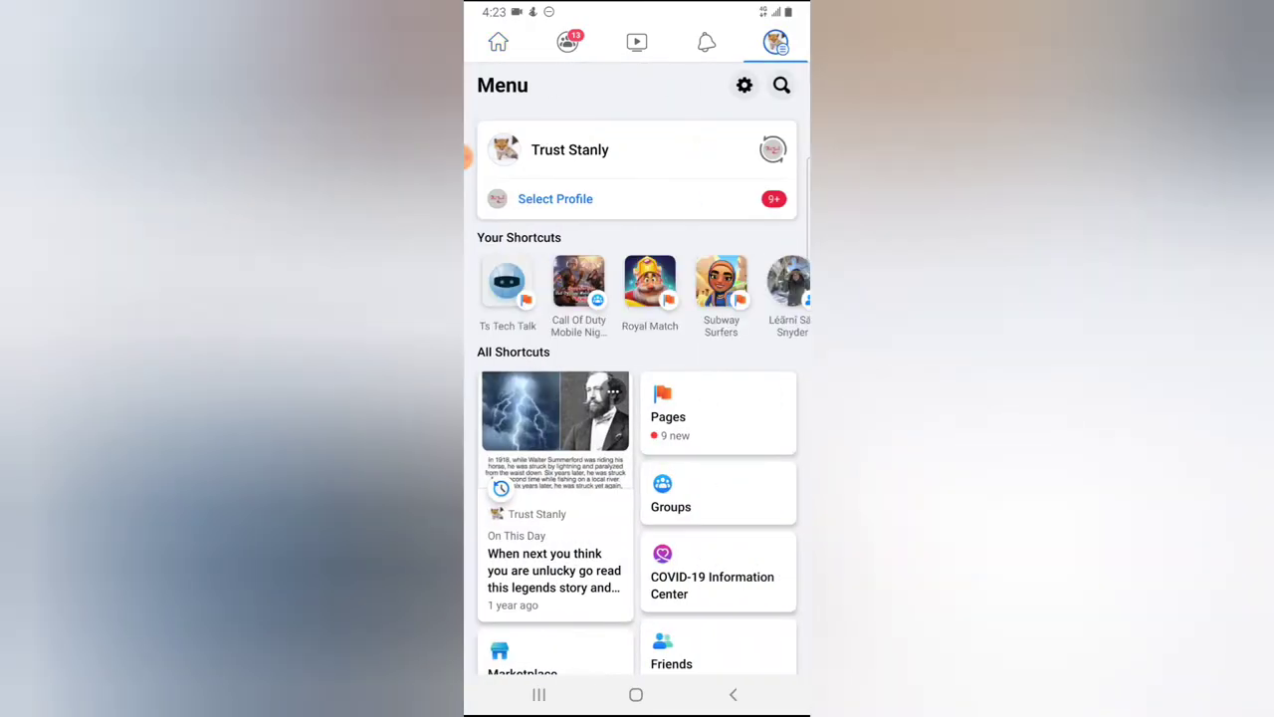
pyautogui.click(569, 149)
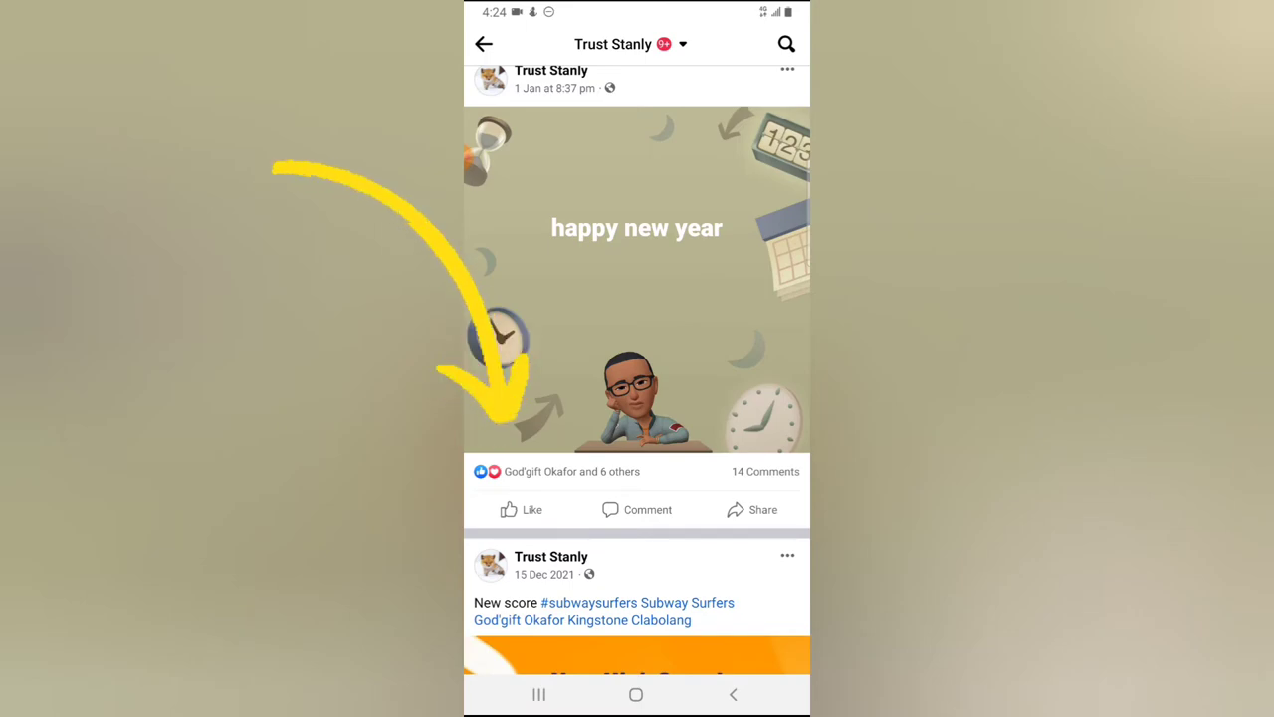
# View the new year post's comments and the seven people who reacted, then return to the feed.
pyautogui.click(637, 509)
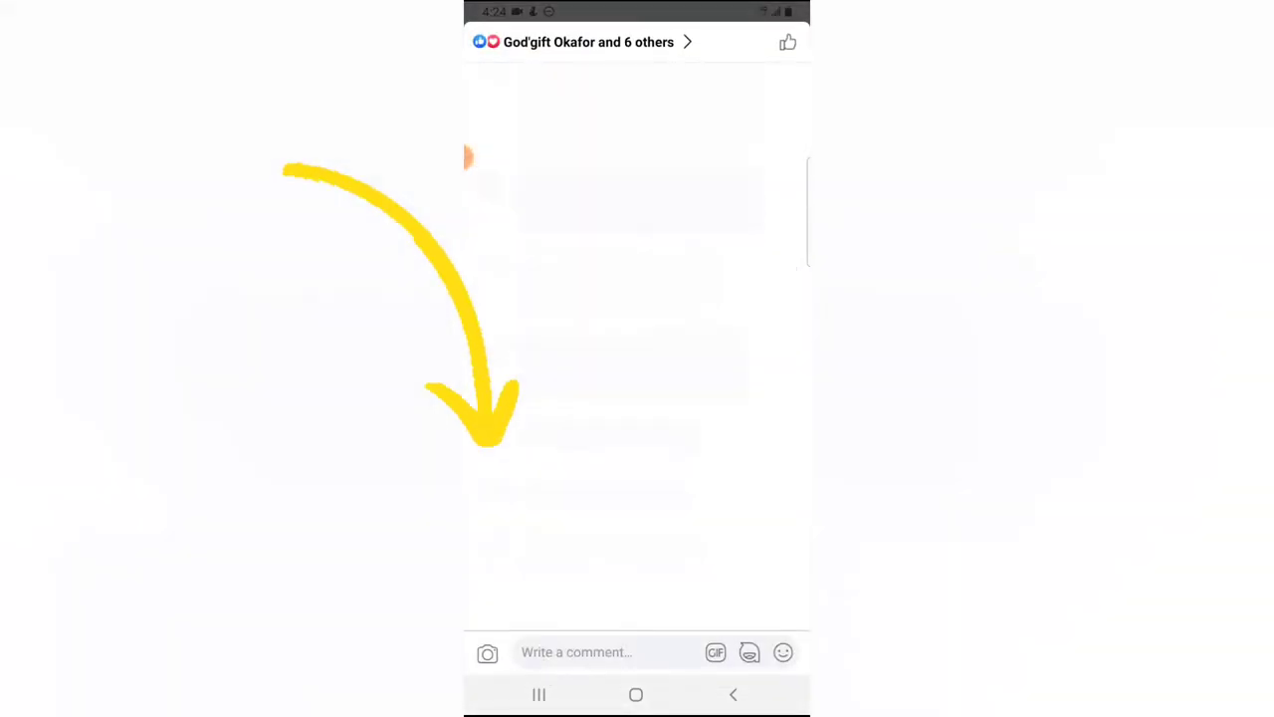
pyautogui.click(590, 42)
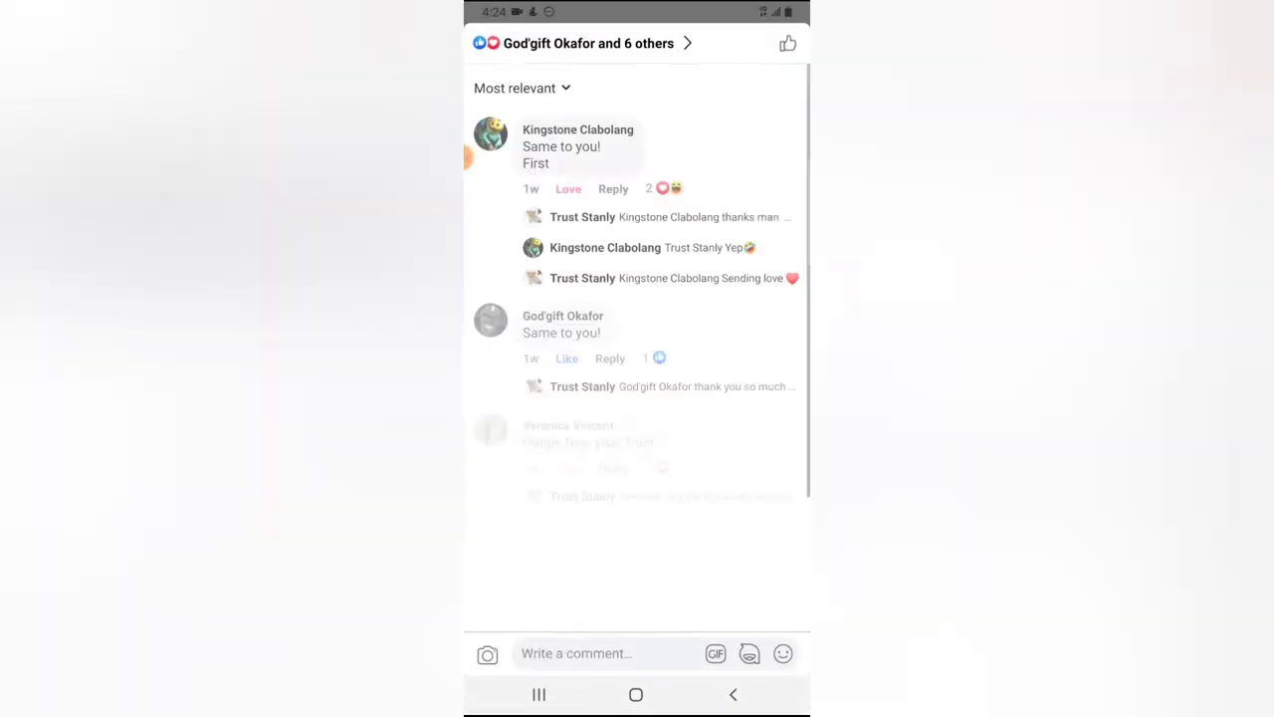
pyautogui.click(588, 43)
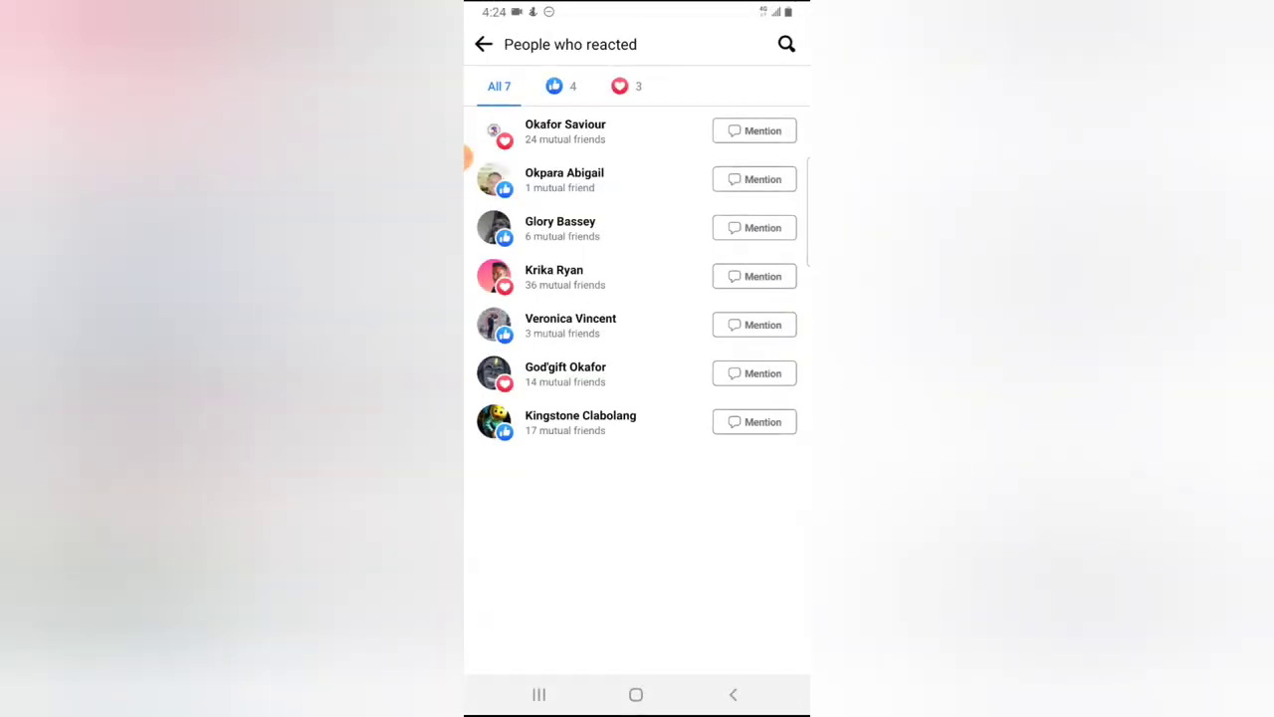
pyautogui.click(484, 44)
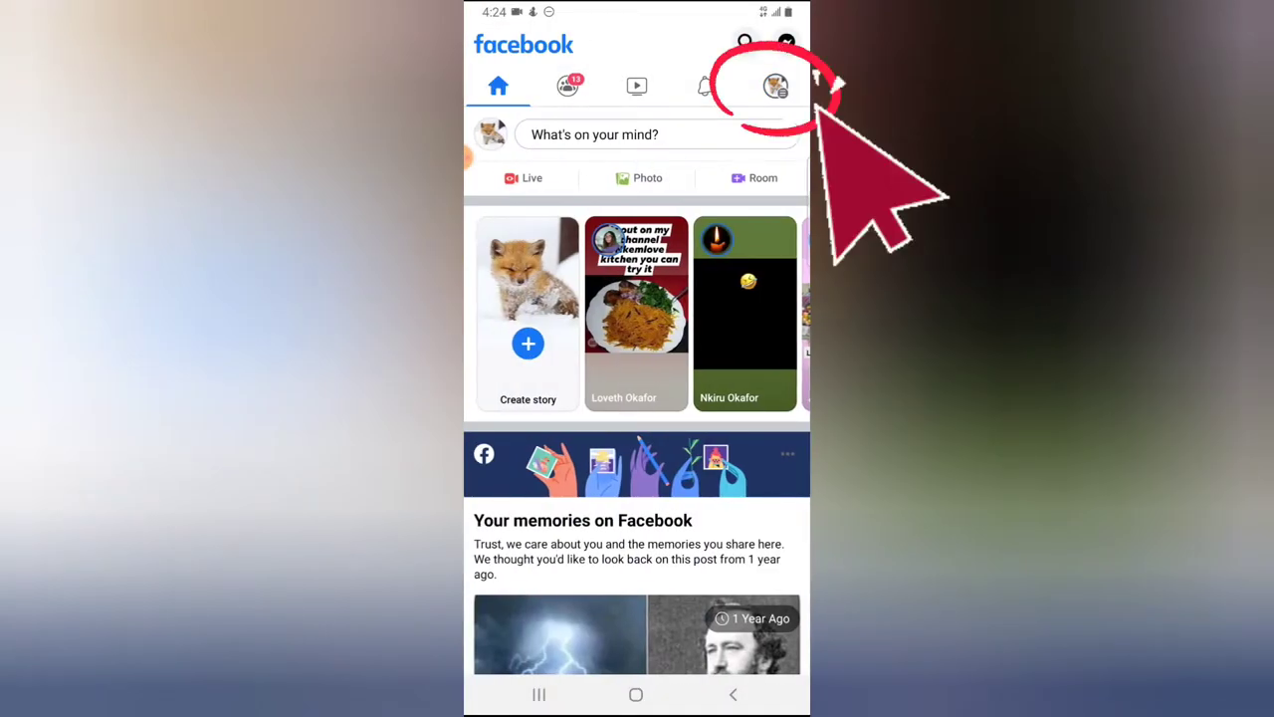
# Reach the full settings list through Menu > Settings & Privacy > Settings.
pyautogui.click(776, 86)
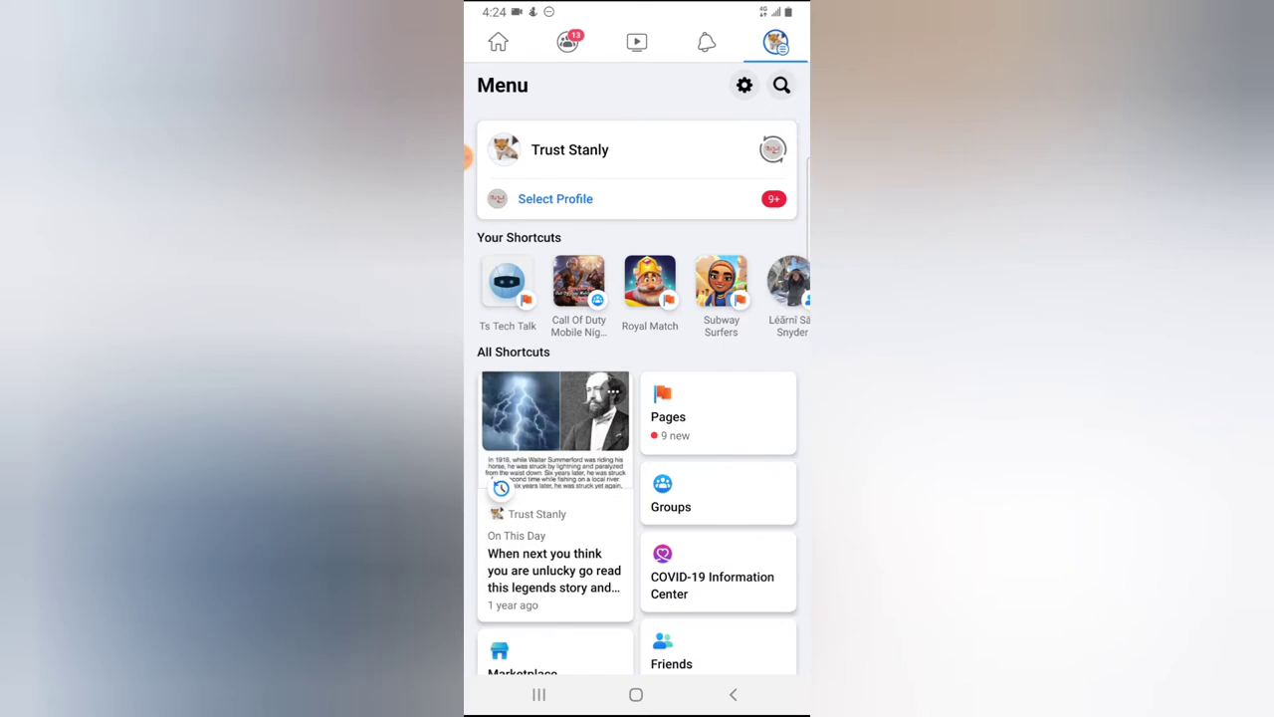
pyautogui.scroll(-3)
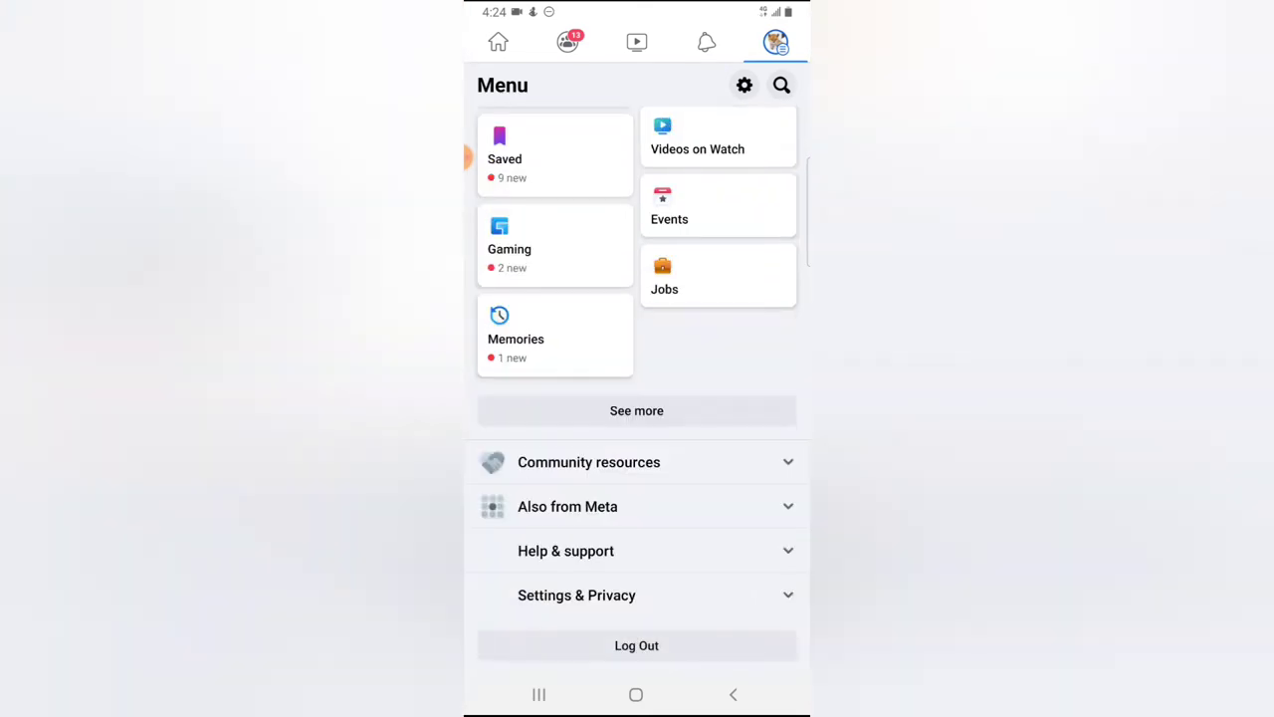
pyautogui.click(577, 593)
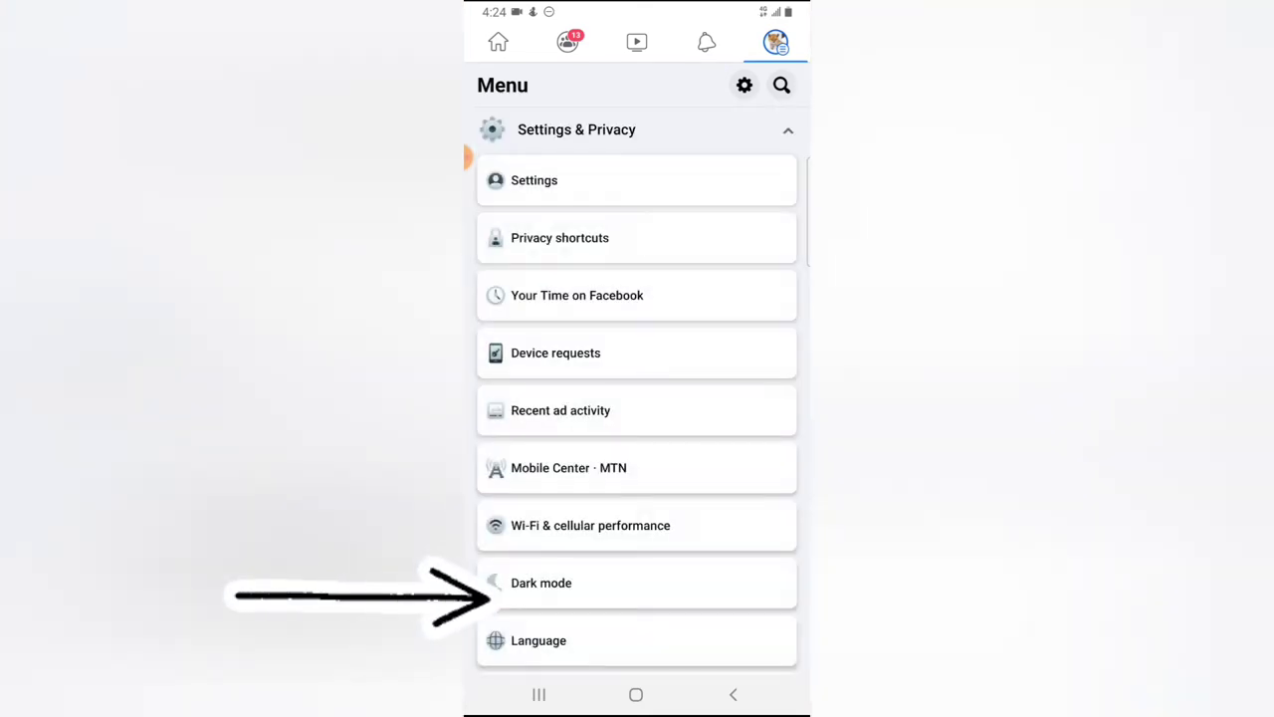
pyautogui.click(534, 179)
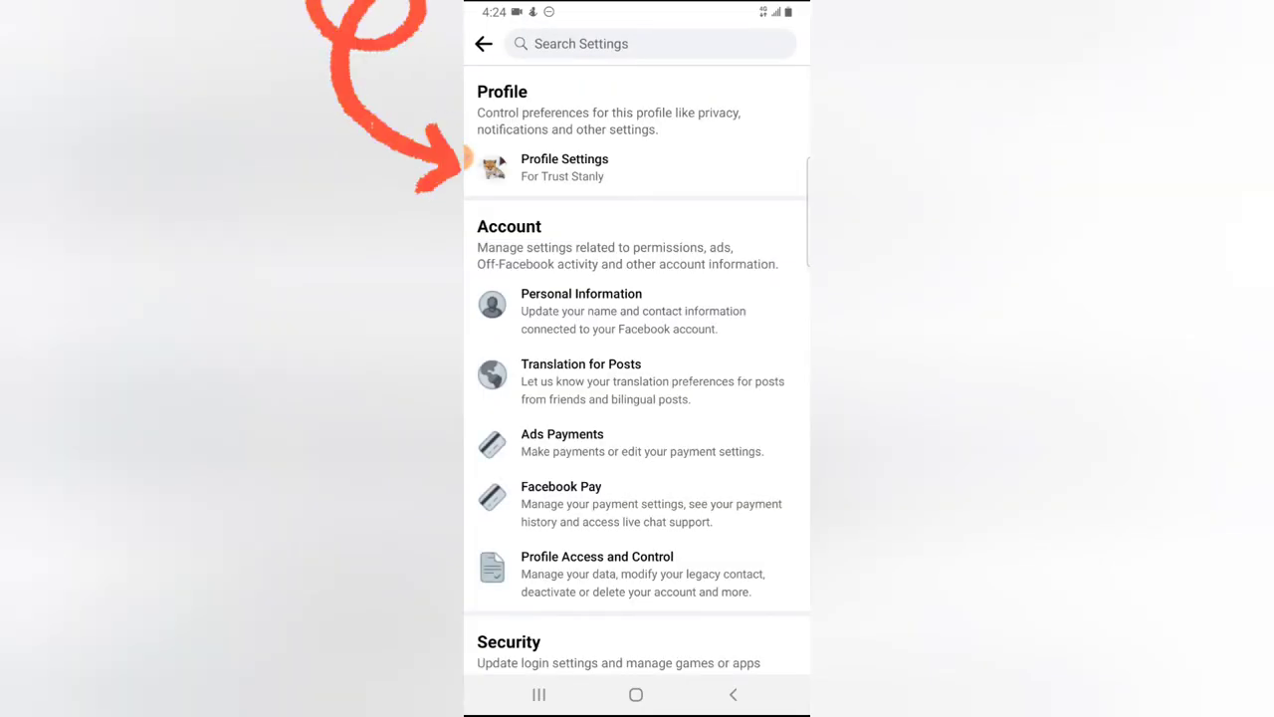
# Locate Reaction Preferences under News Feed Settings and enter it.
pyautogui.scroll(-3)
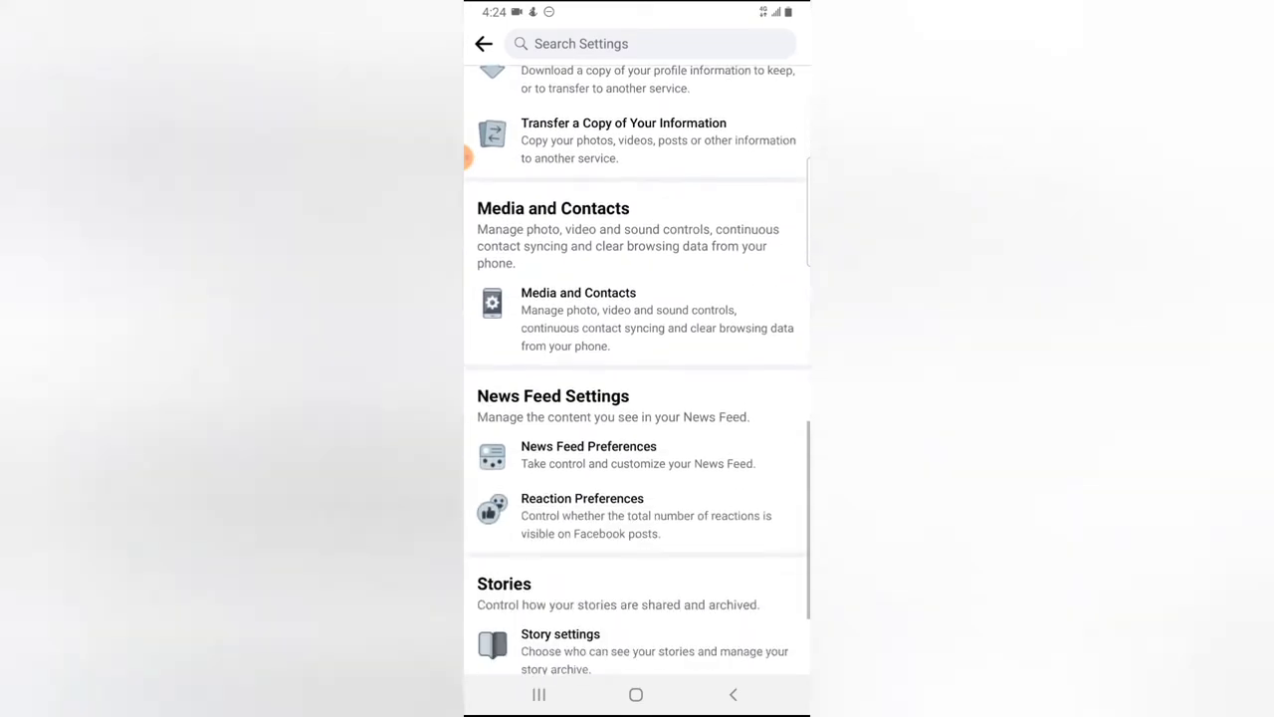
pyautogui.scroll(-3)
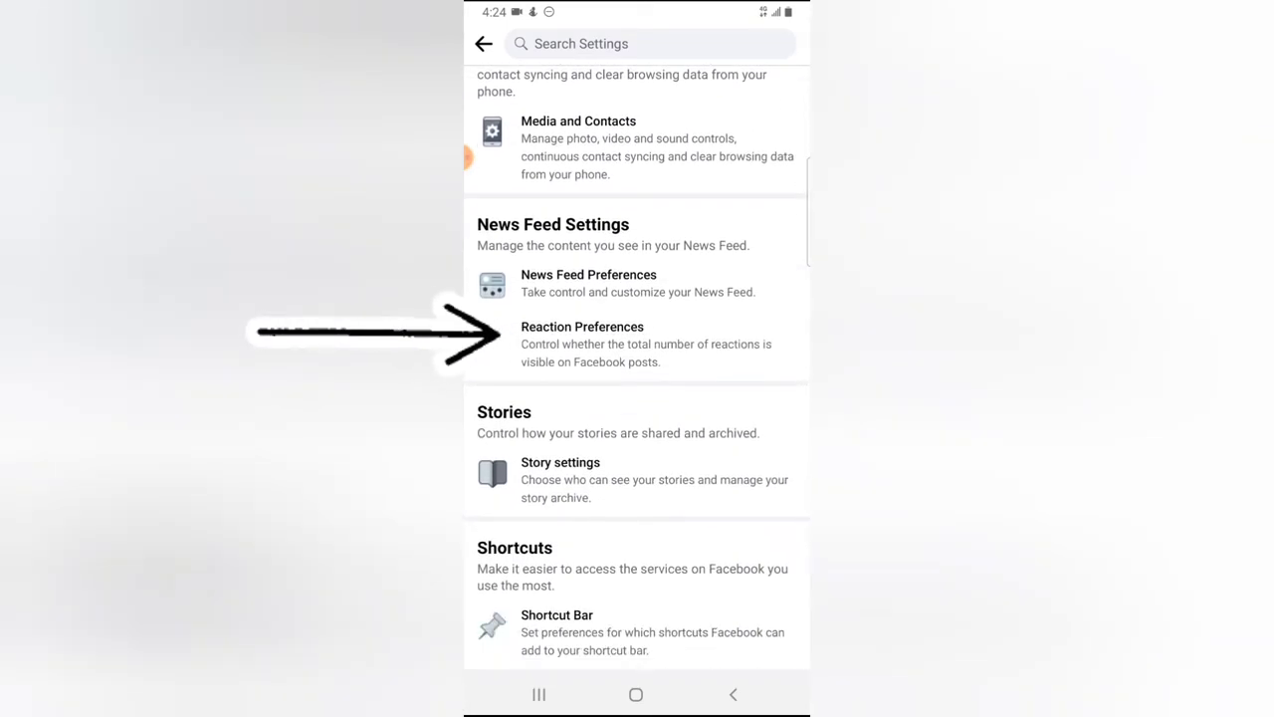
pyautogui.click(581, 342)
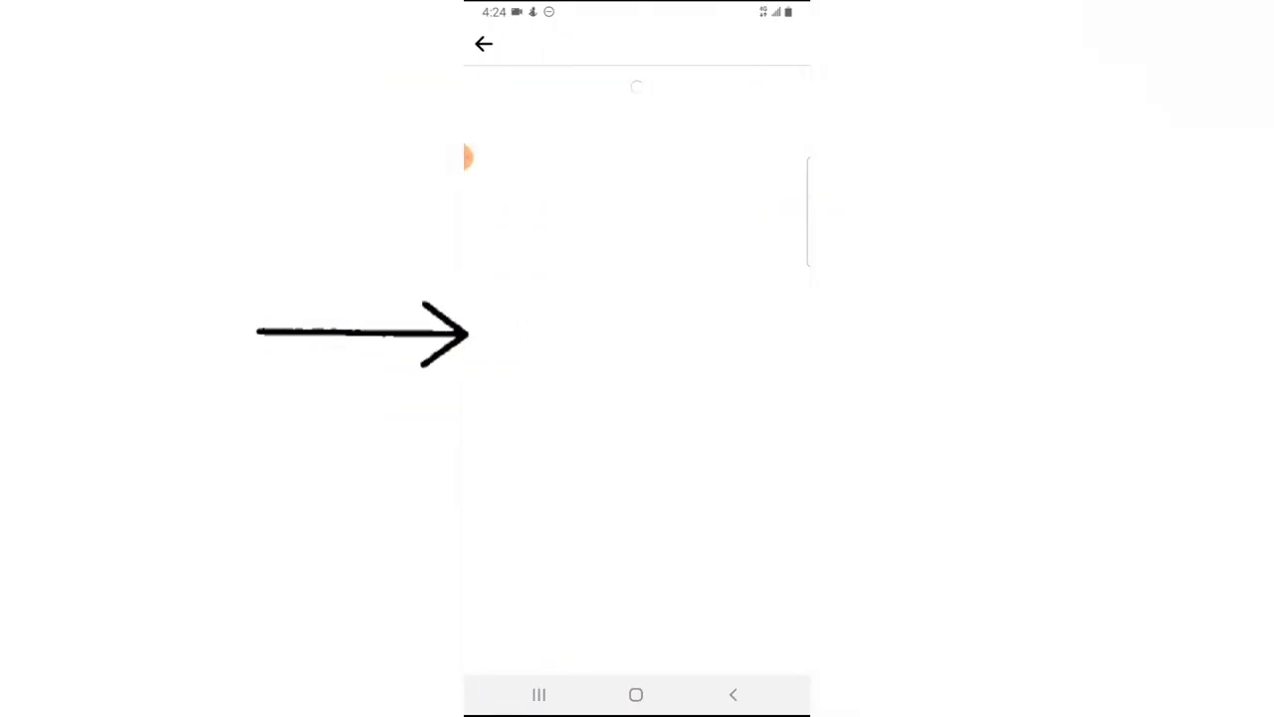
# Enable hiding reaction counts 'On your posts' only, then leave Reaction Preferences.
pyautogui.click(780, 366)
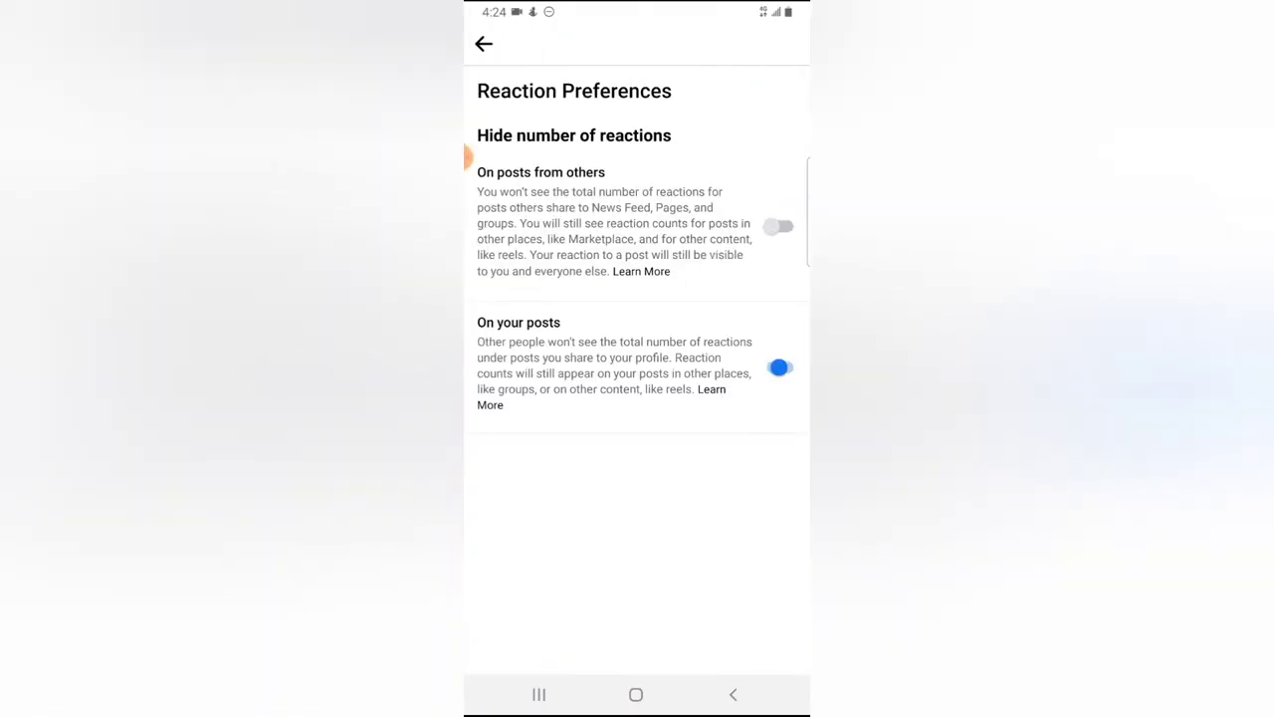
pyautogui.click(781, 367)
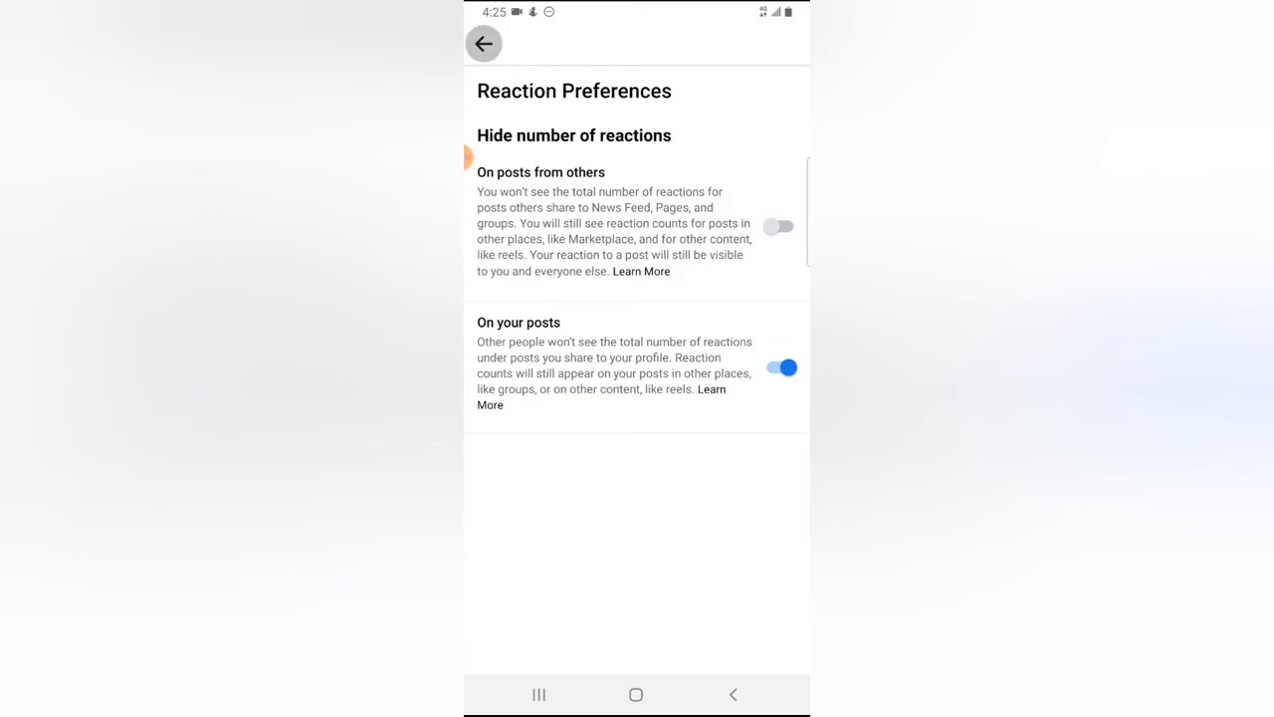
pyautogui.click(484, 44)
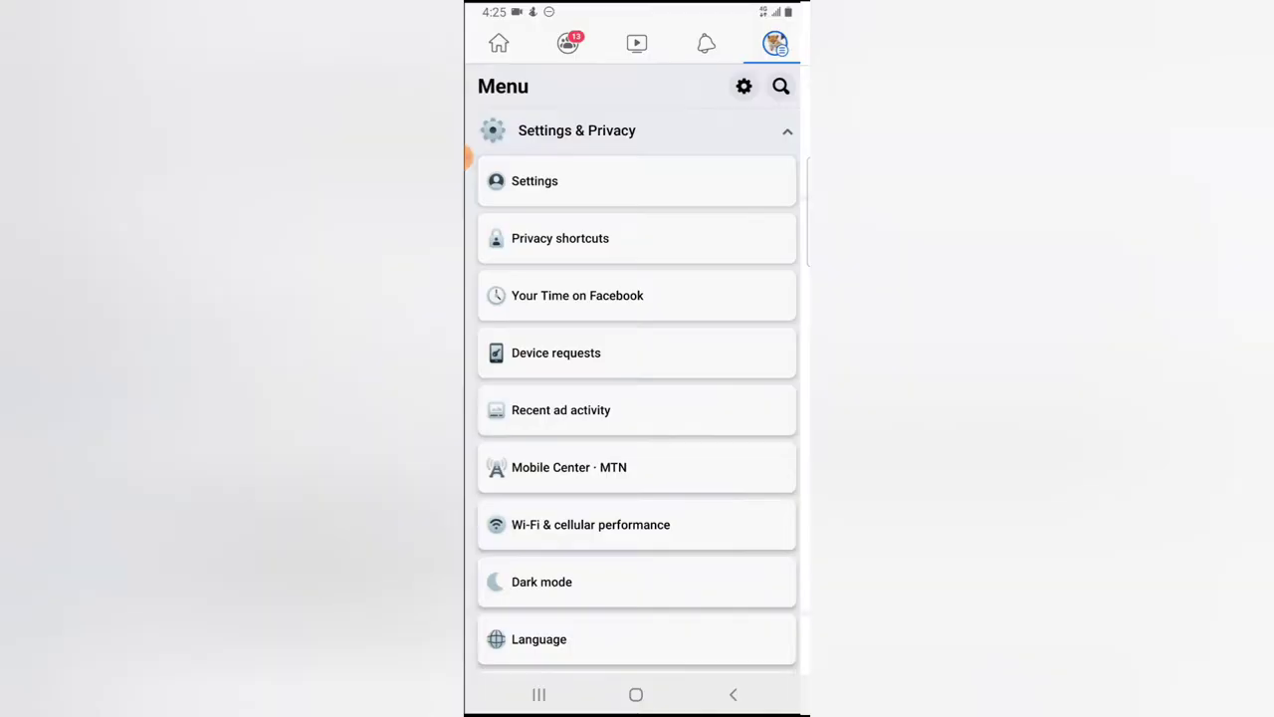
# Switch to the second account and search for and select the profile whose counts were hidden.
pyautogui.click(786, 131)
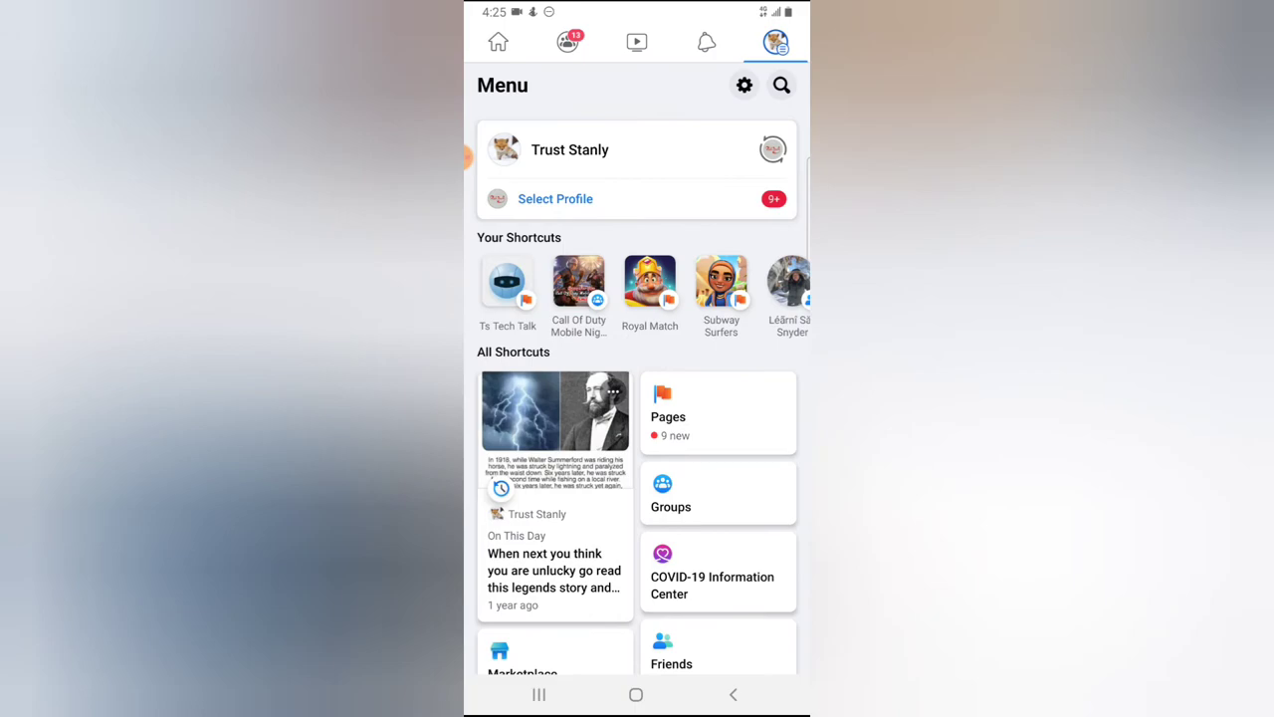
pyautogui.scroll(-3)
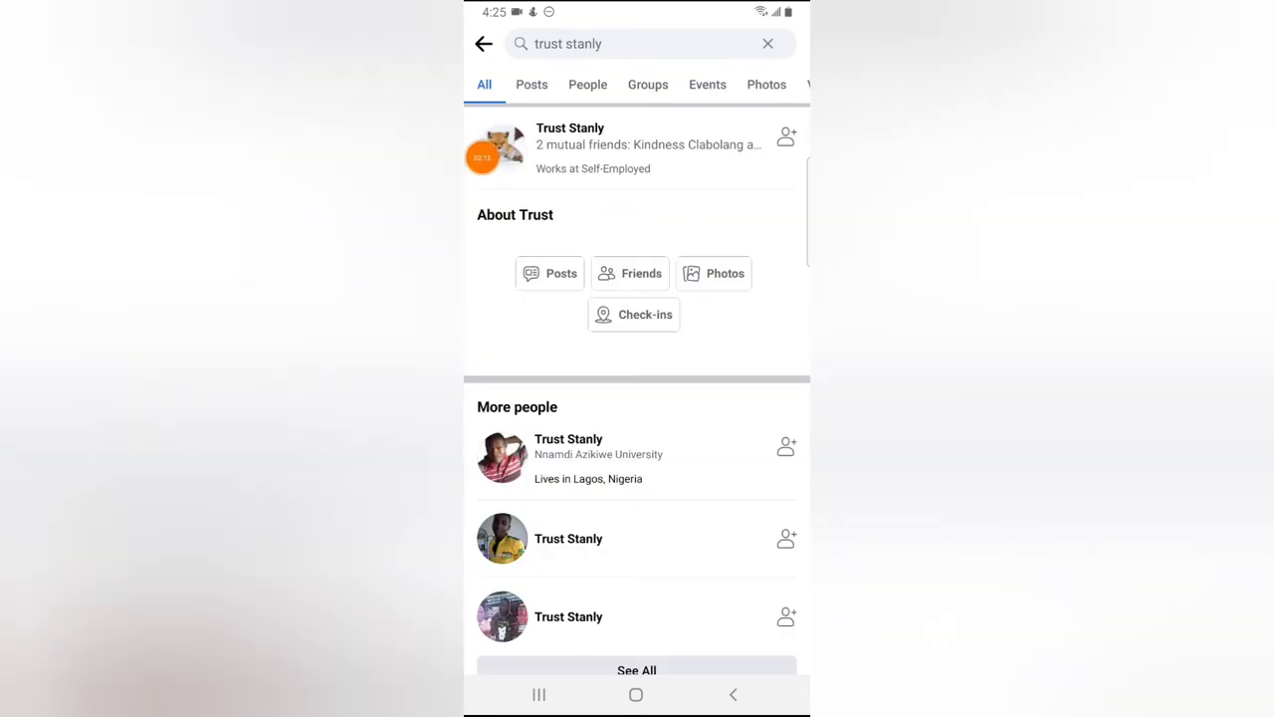
pyautogui.click(569, 128)
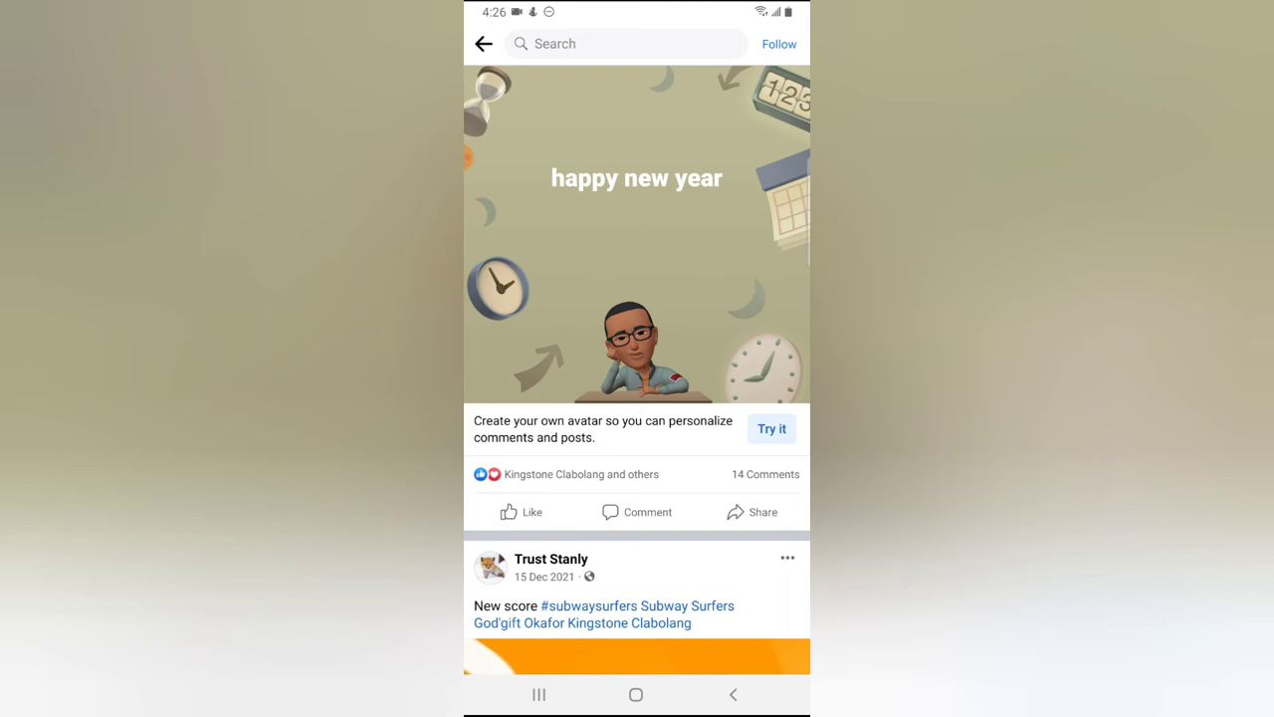
# Check the new year post shows reactors without a total, then return to the home feed.
pyautogui.click(765, 474)
pyautogui.write('tr')
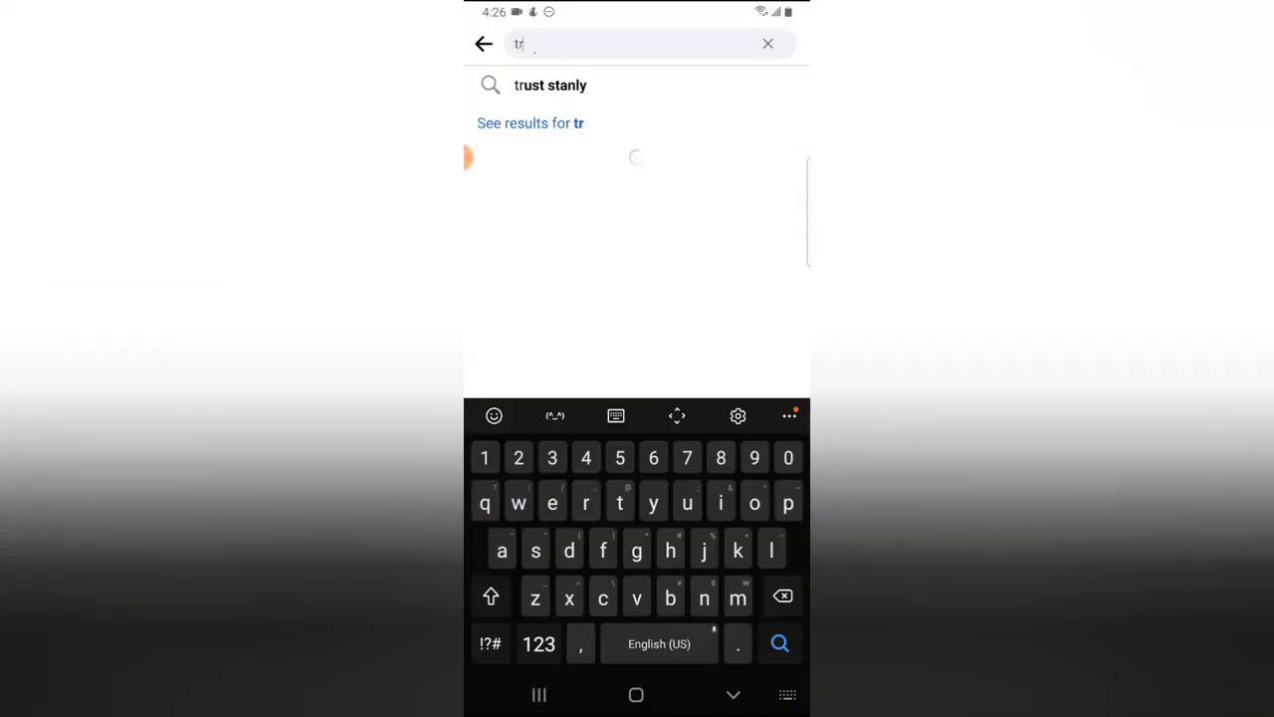
pyautogui.click(484, 44)
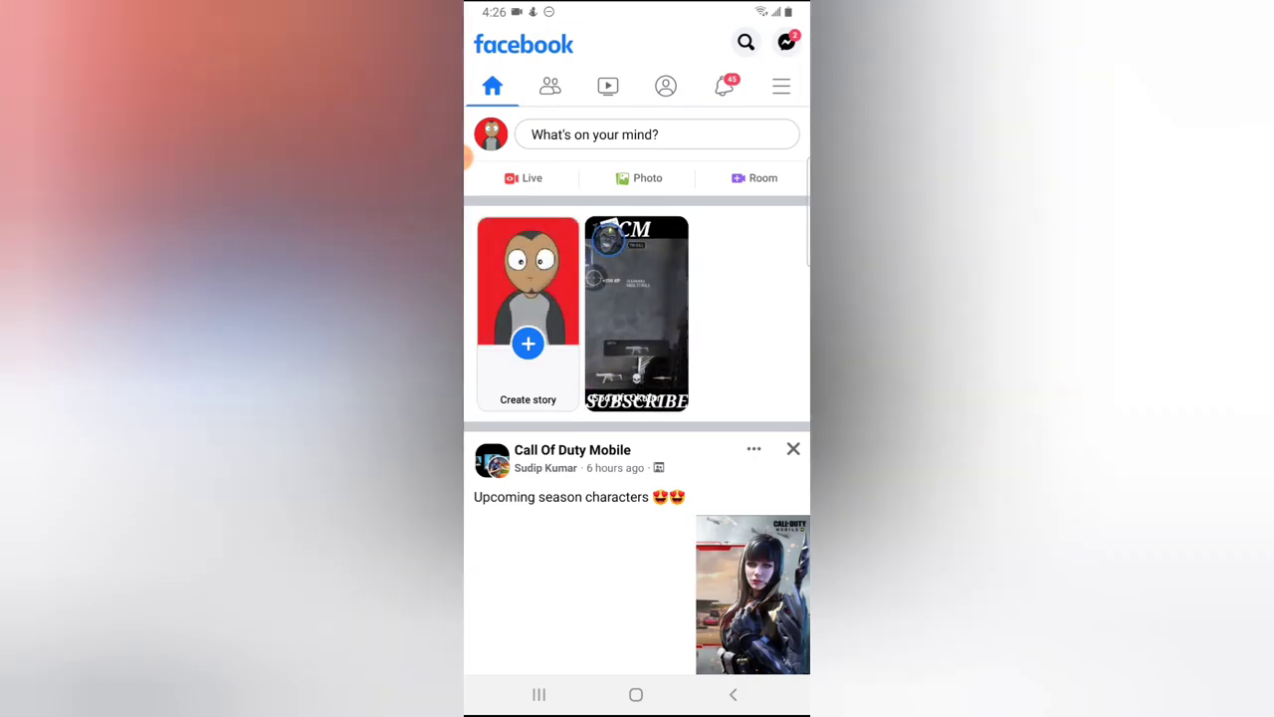